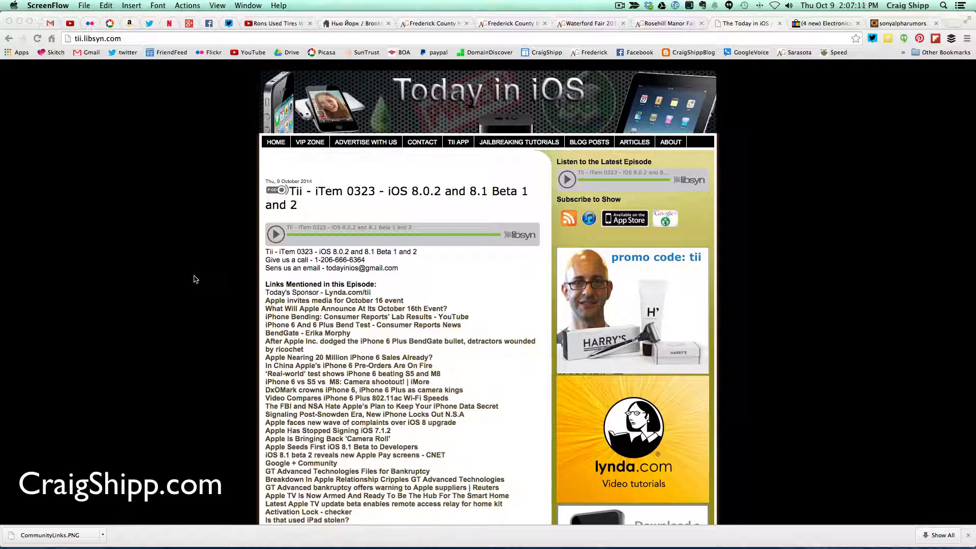
{"action": "mouse_move", "coordinate": [154, 243]}
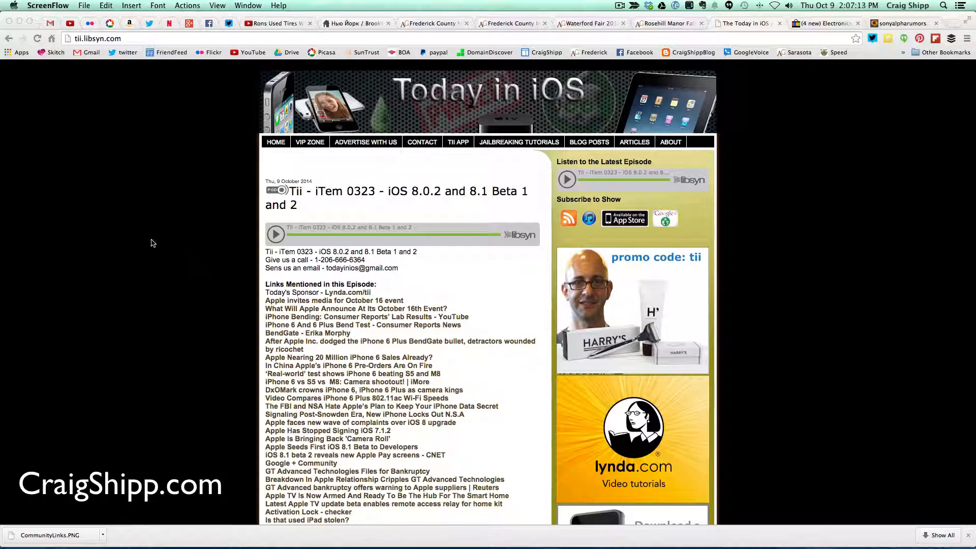